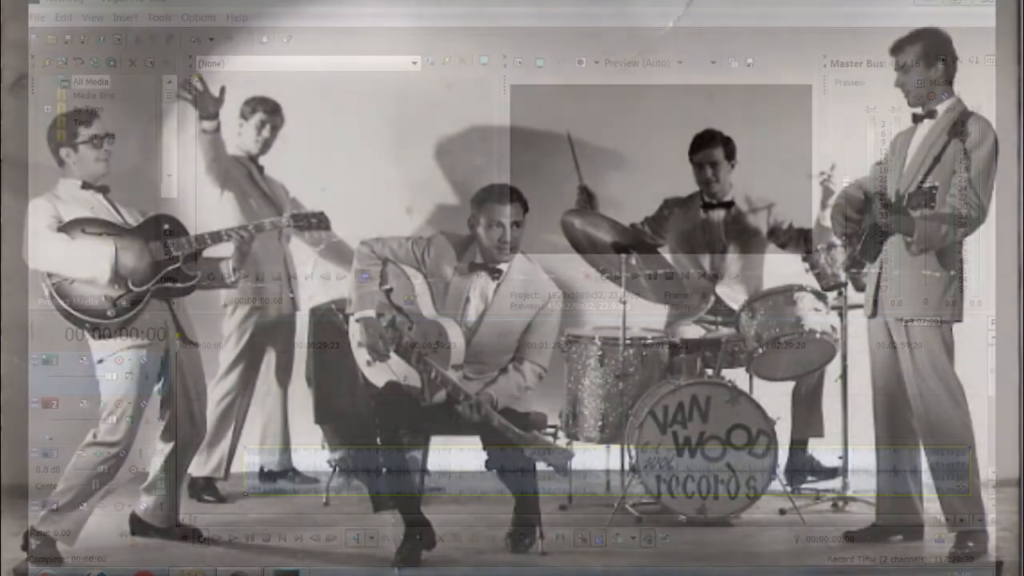
Load the Audio Mixing window layout from the View menu.
left_click(93, 17)
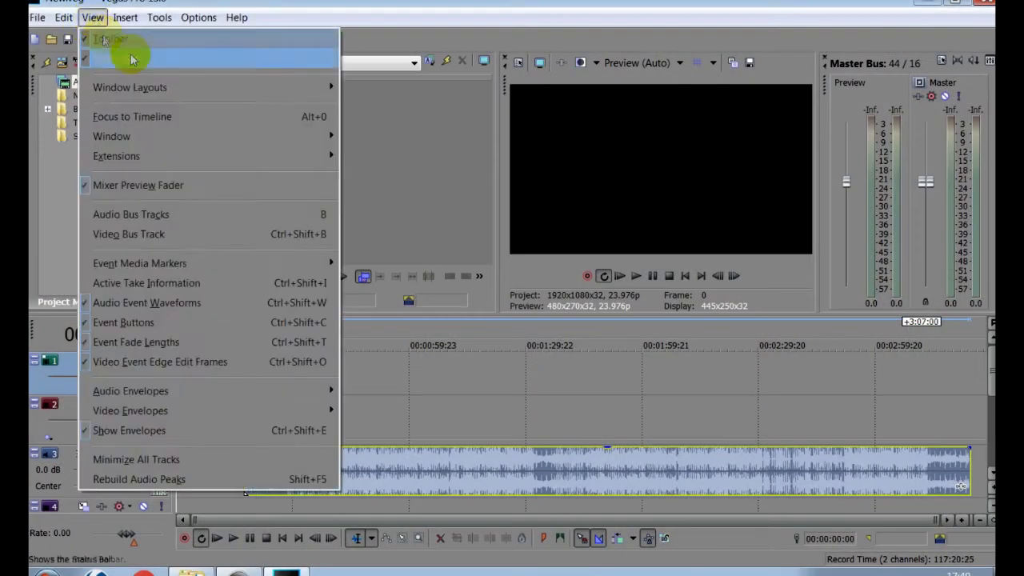
mouse_move(129, 87)
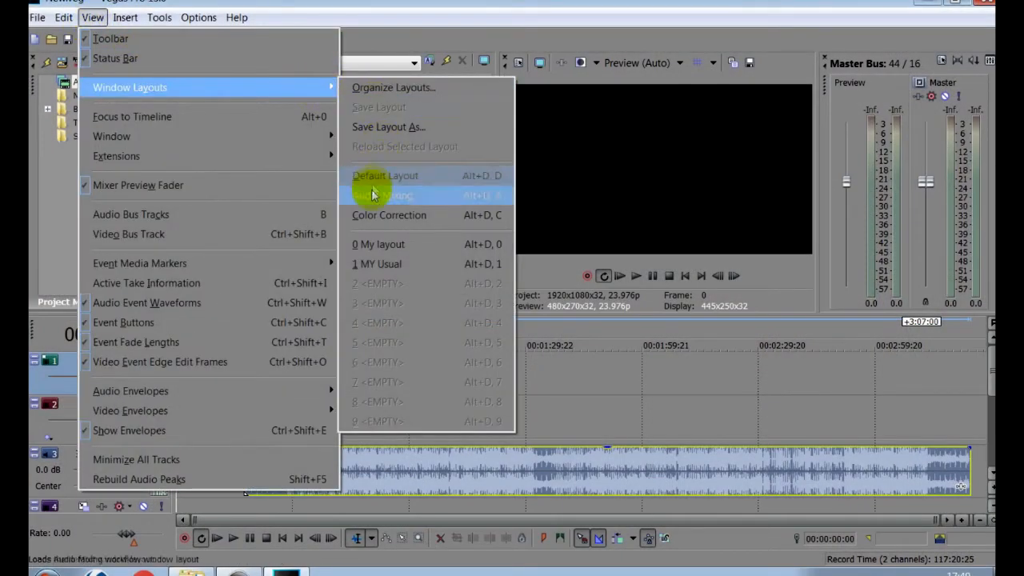
left_click(382, 195)
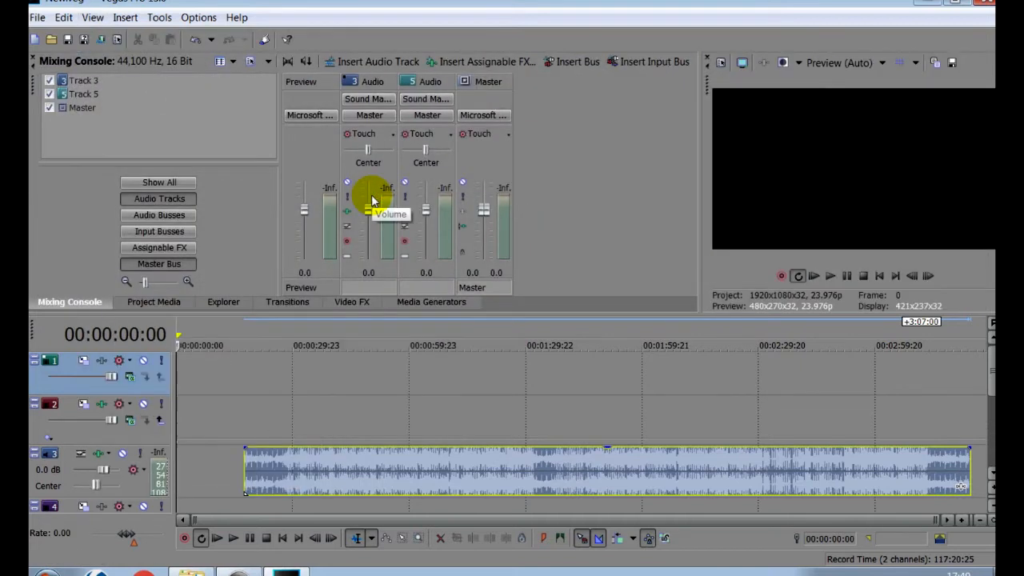
mouse_move(78, 398)
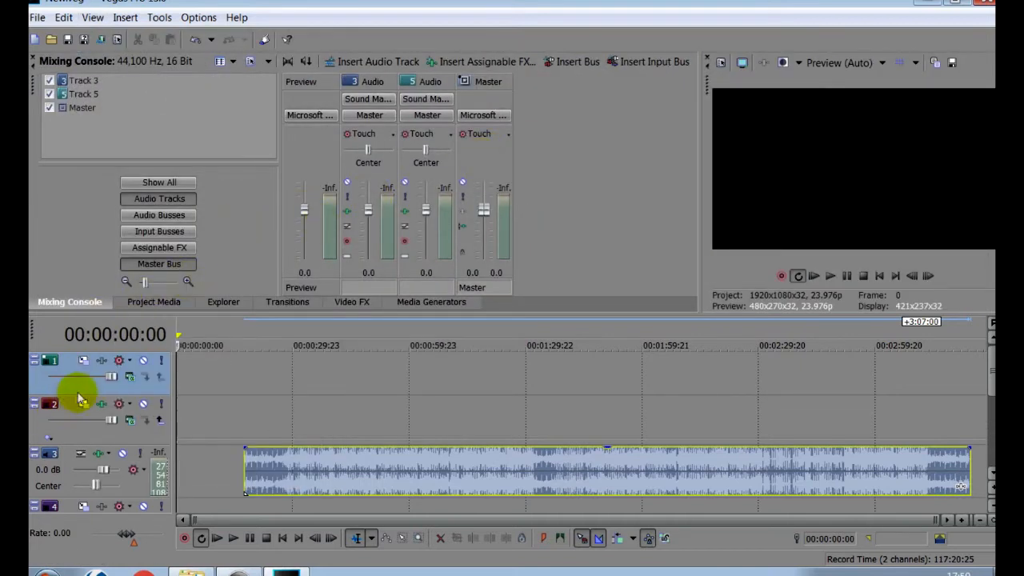
mouse_move(94, 390)
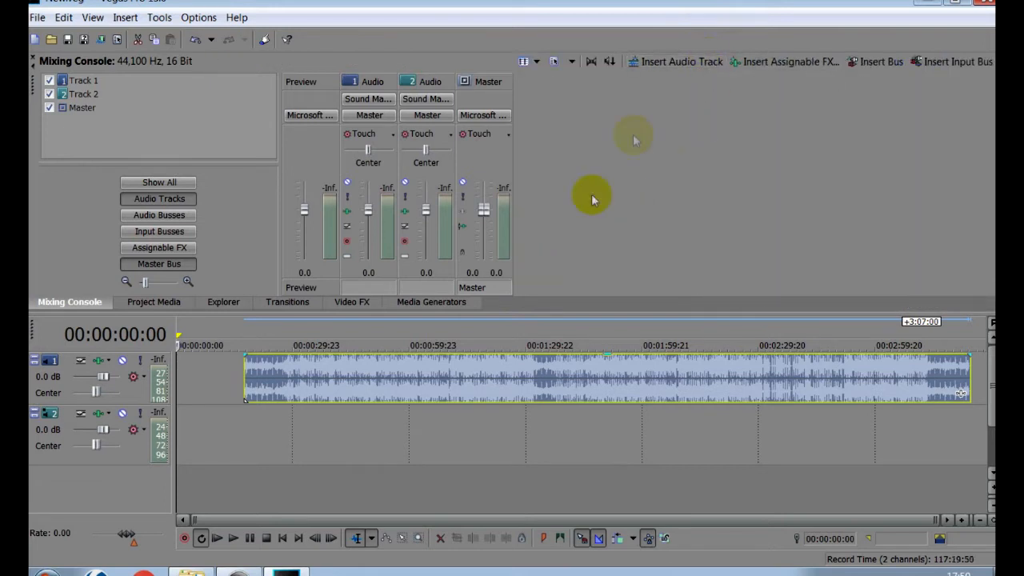
Add two audio tracks for five total, start playback, and set Track 1 to -5.3 dB.
left_click(676, 62)
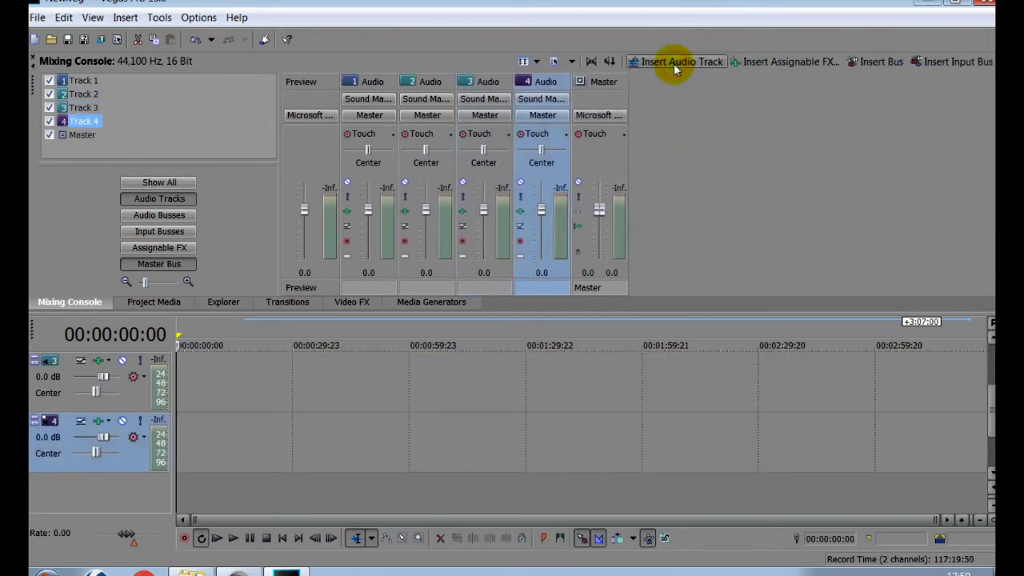
left_click(680, 62)
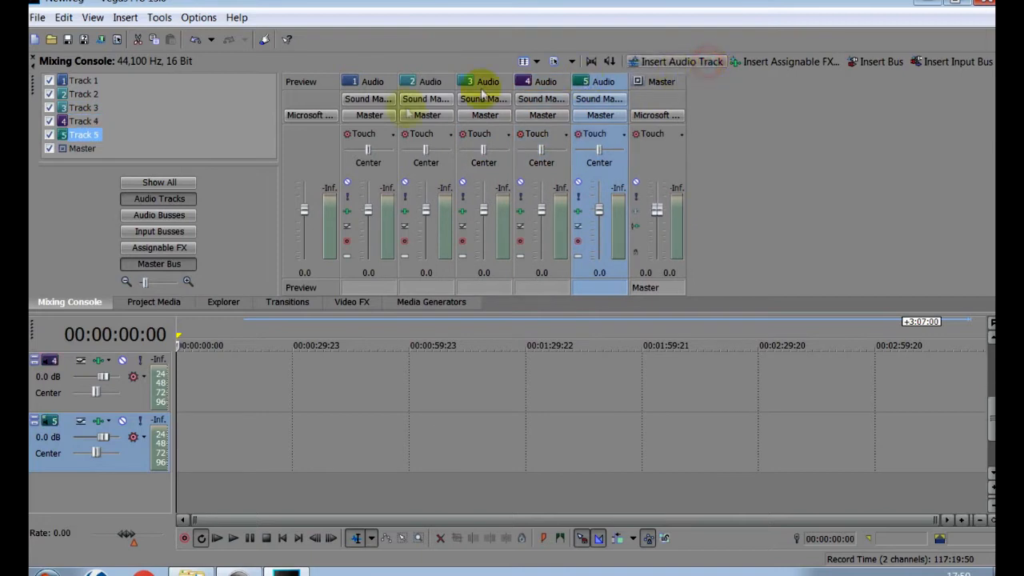
left_click(232, 538)
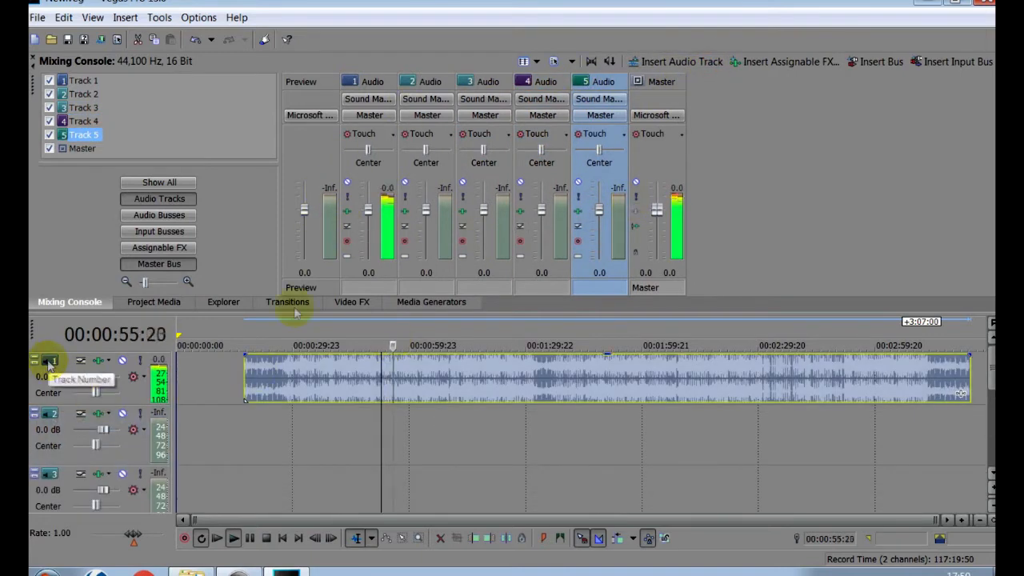
left_click_drag(368, 200, 368, 248)
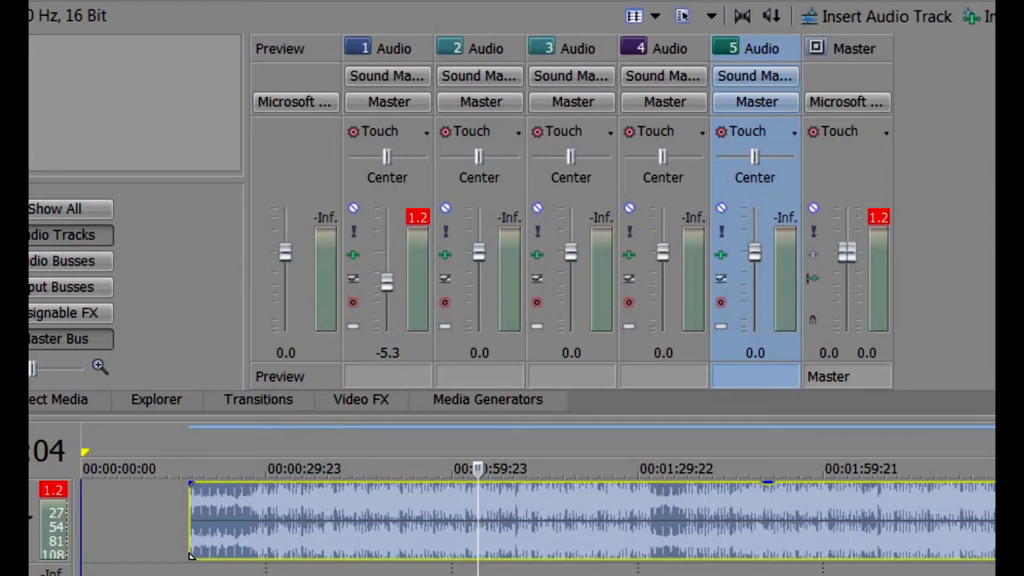
mouse_move(446, 268)
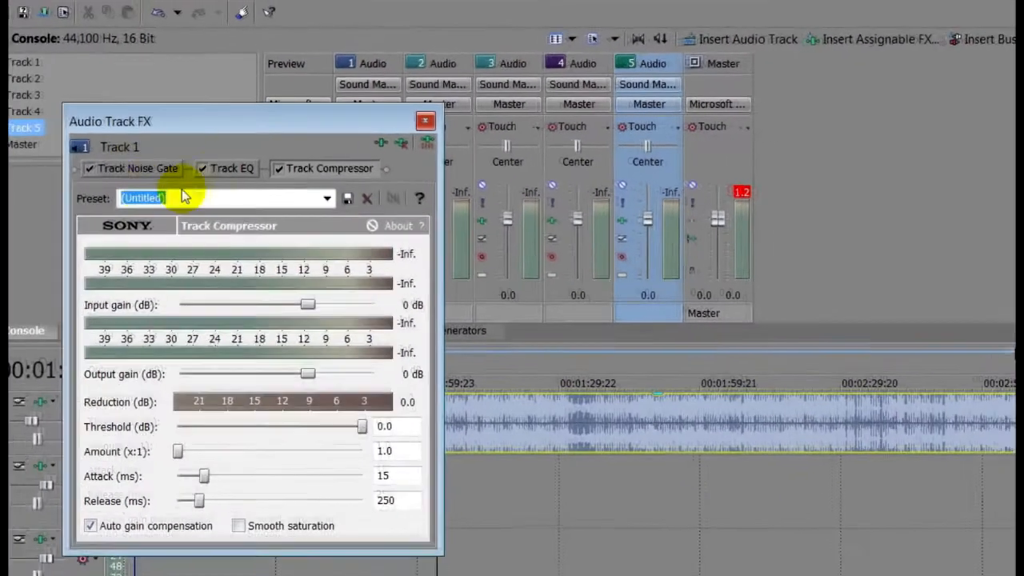
Swap Track 1's Track Compressor for an ExpressFX Graphic EQ, then close the FX window.
left_click(136, 168)
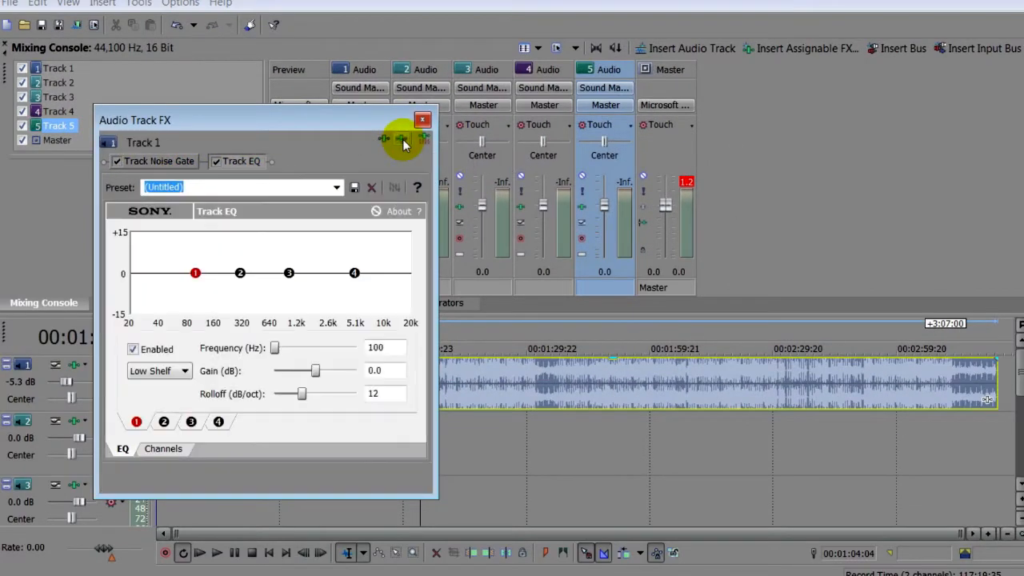
mouse_move(401, 140)
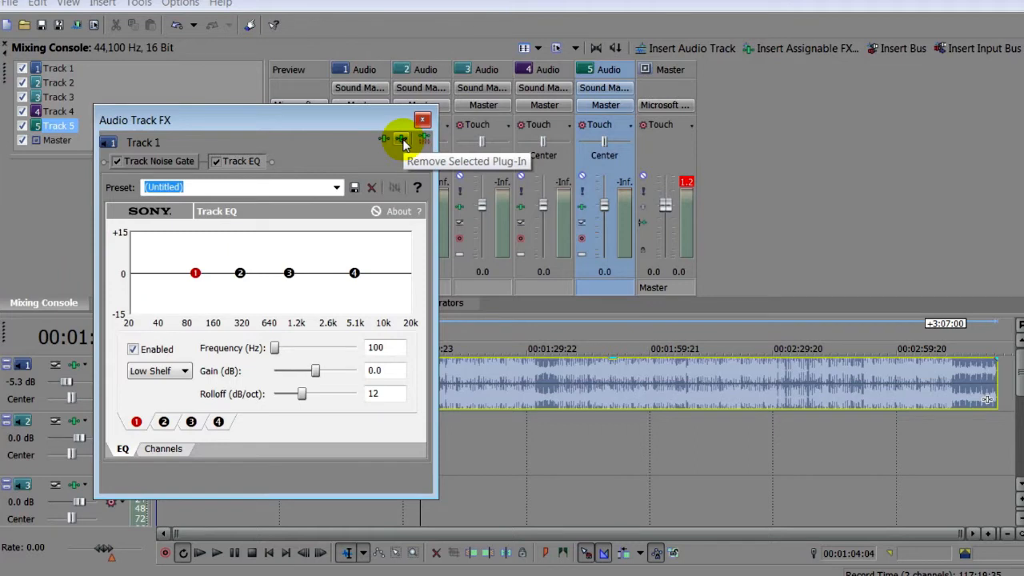
left_click(384, 138)
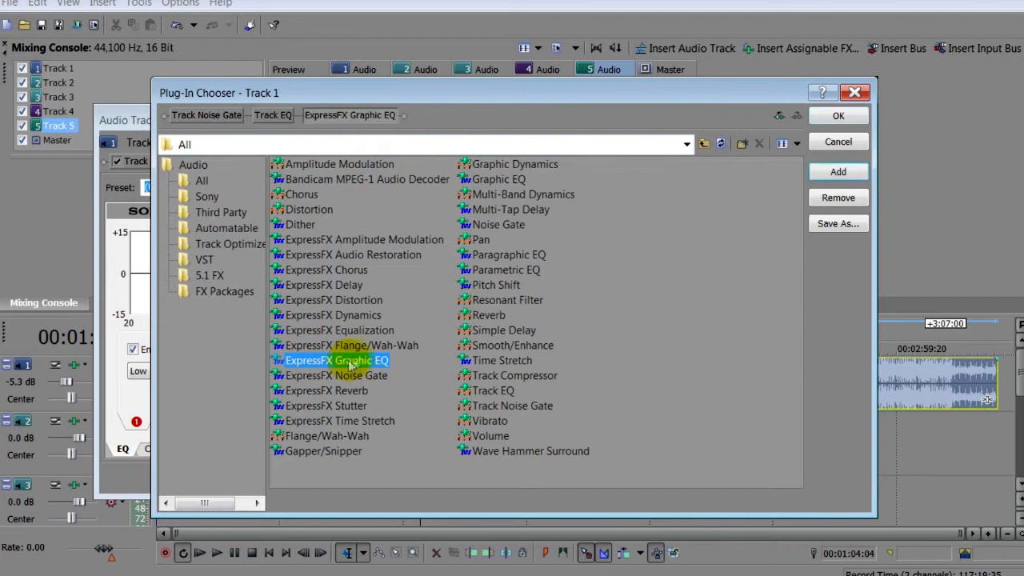
left_click(838, 115)
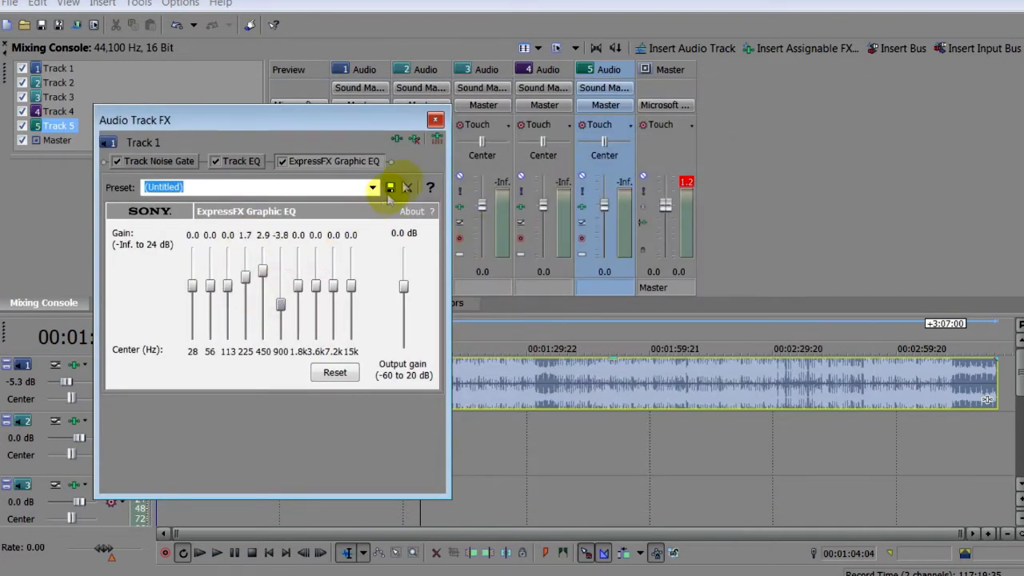
left_click(436, 120)
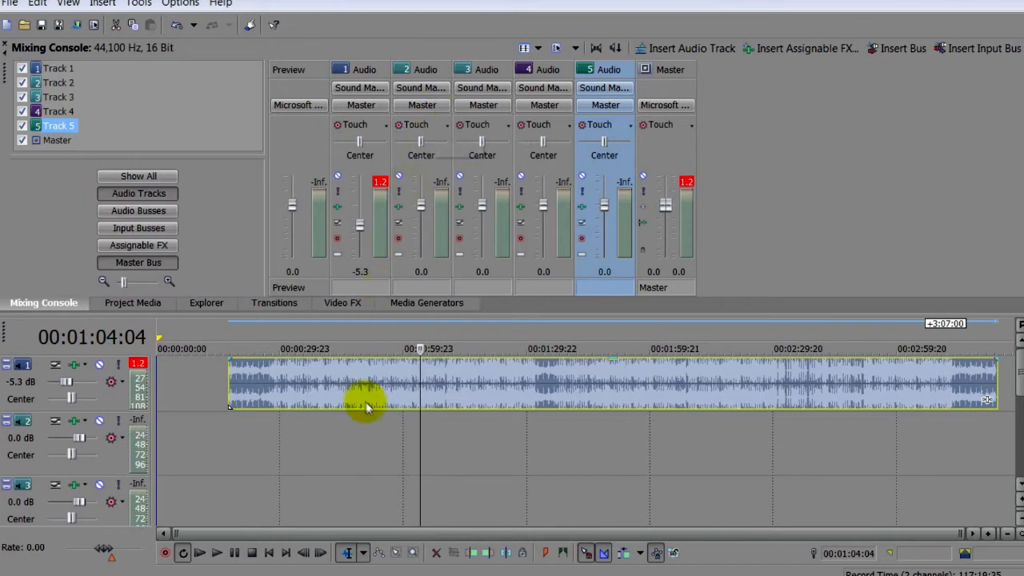
Render New.mp3 as 128 Kbps CD Quality MP3 audio, then cancel mid-render.
left_click(11, 4)
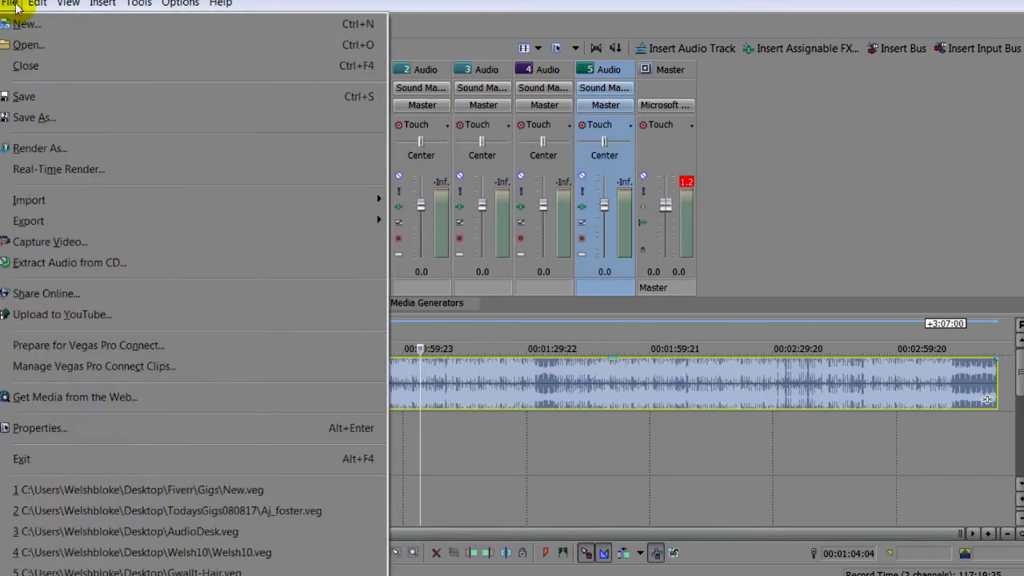
left_click(40, 148)
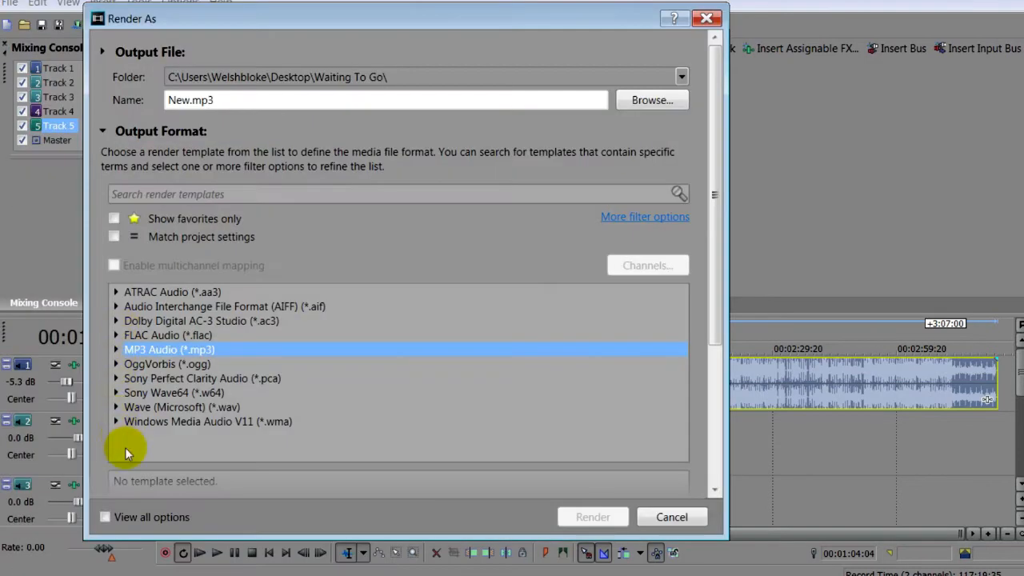
left_click(116, 349)
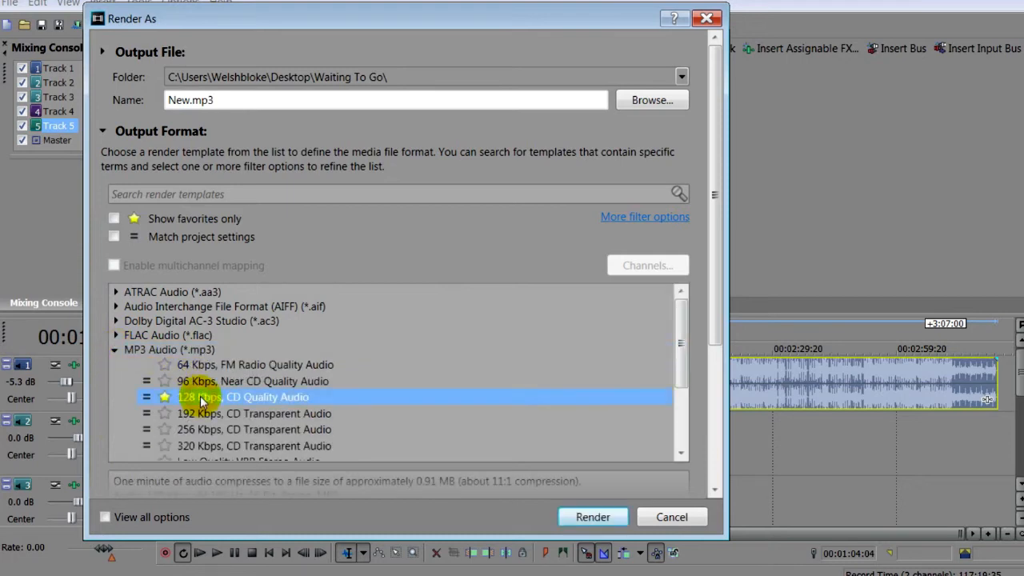
left_click(593, 517)
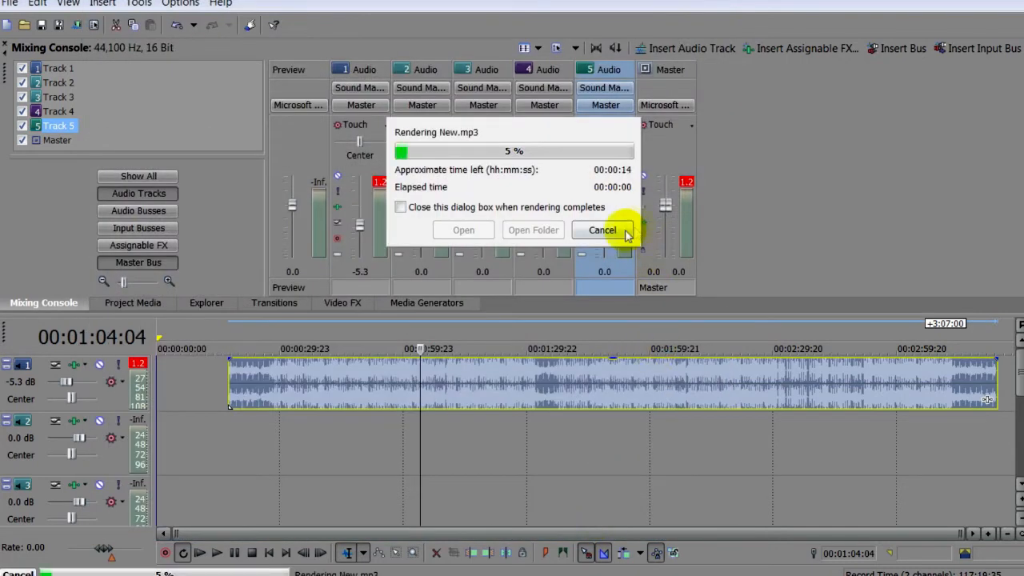
left_click(601, 230)
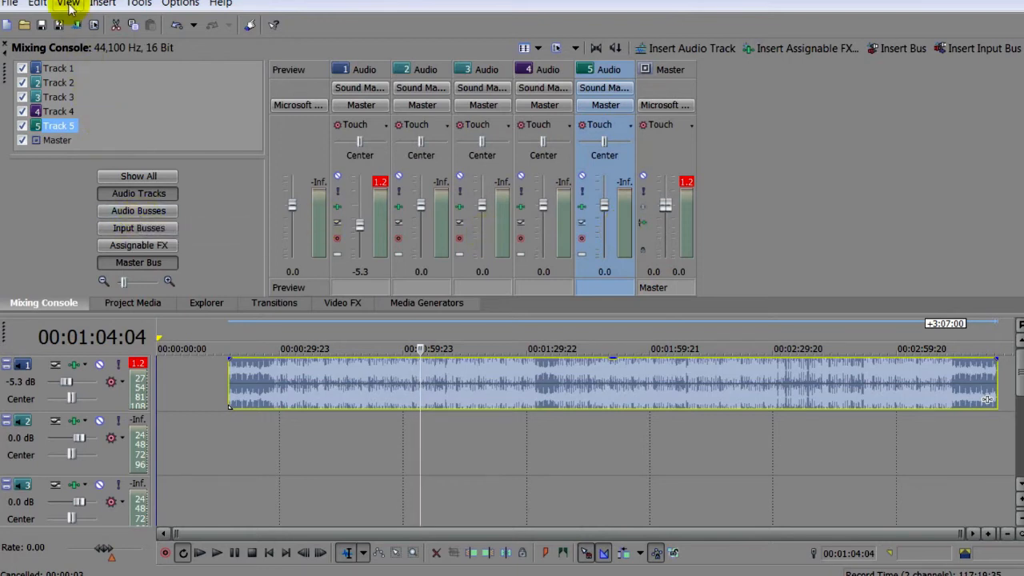
Switch back to the Default Layout from the View menu.
left_click(68, 4)
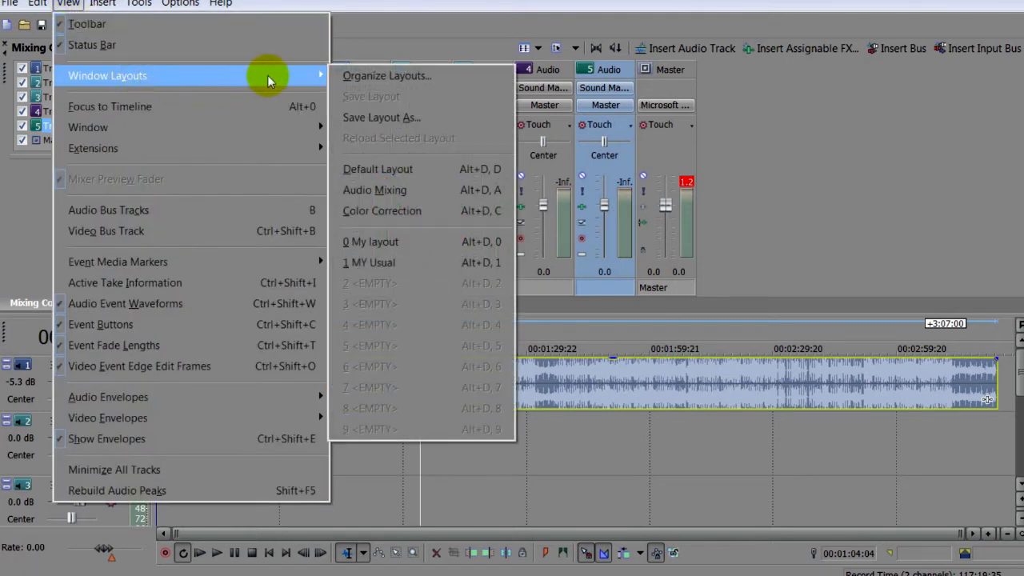
left_click(378, 169)
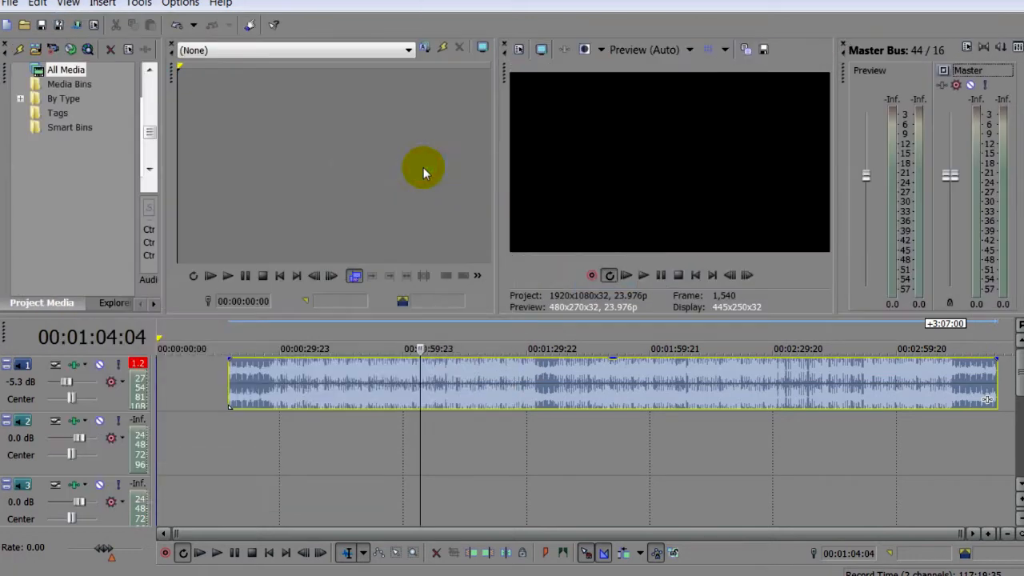
mouse_move(516, 434)
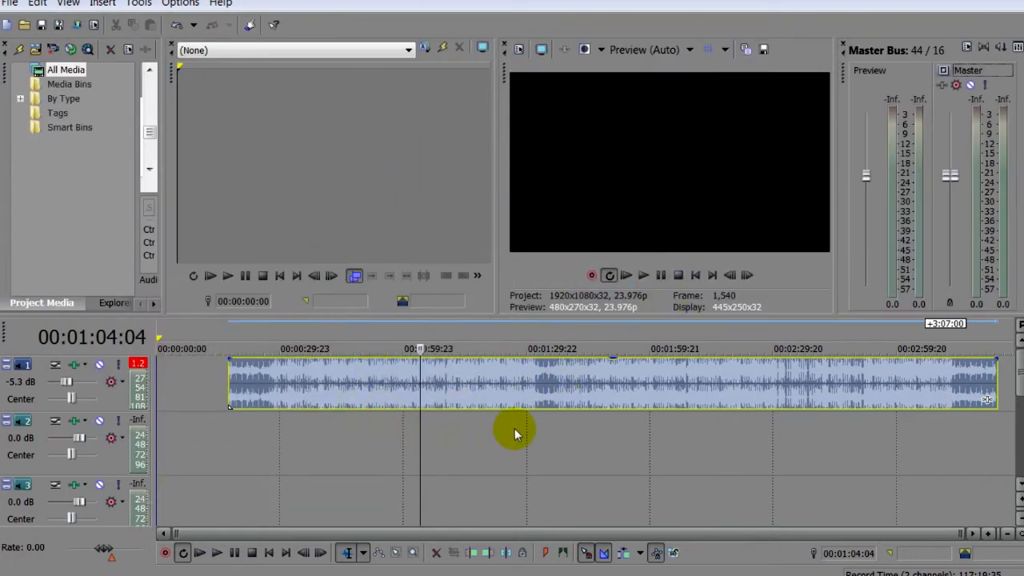